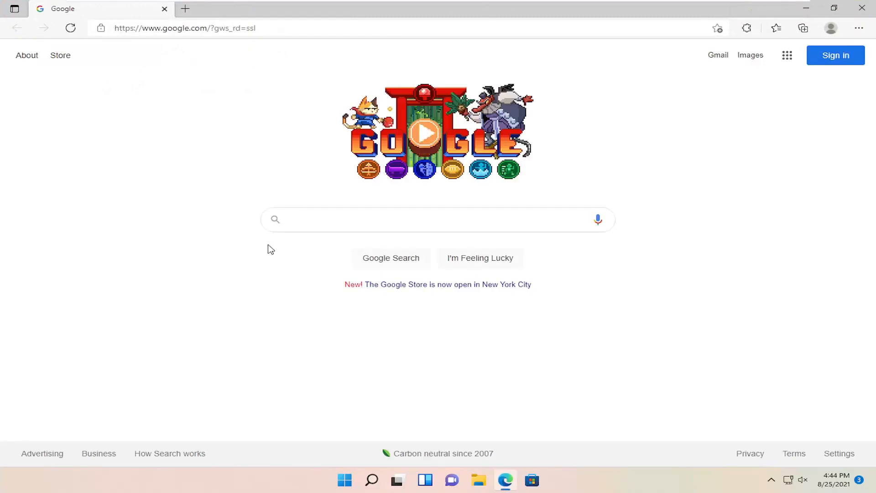
Search Google for "java" from the address bar, with java.com as the top result
click(184, 28)
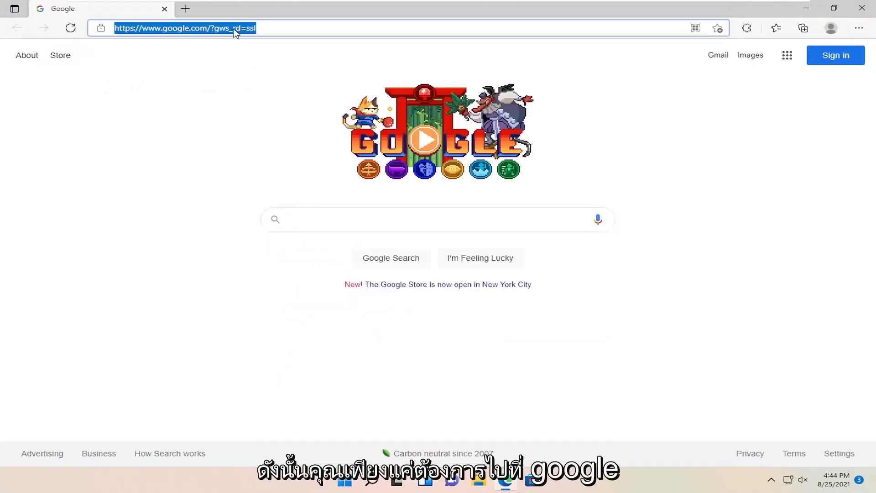
key(Return)
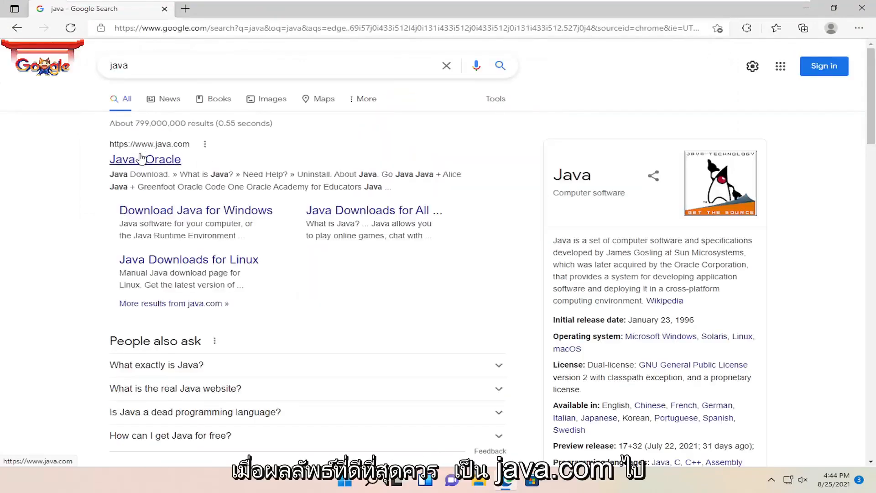
Go to java.com from the Java | Oracle result and head to its Java Download page
click(144, 159)
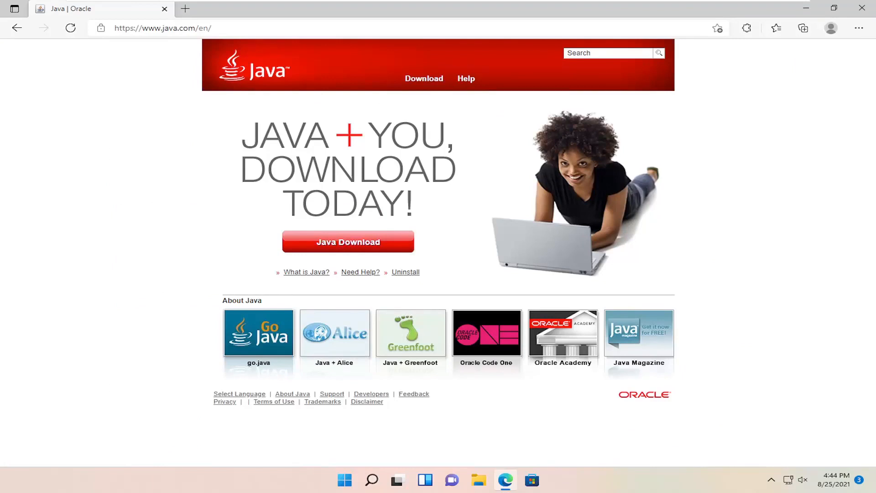
mouse_move(379, 250)
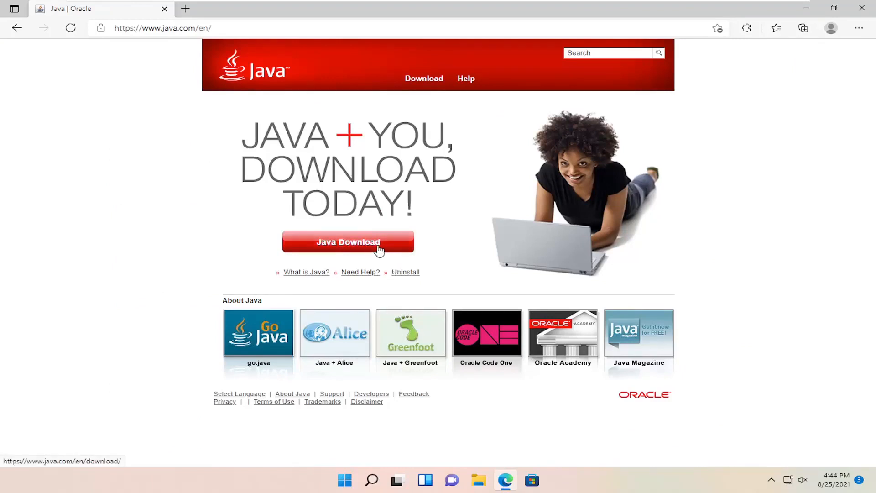
click(348, 241)
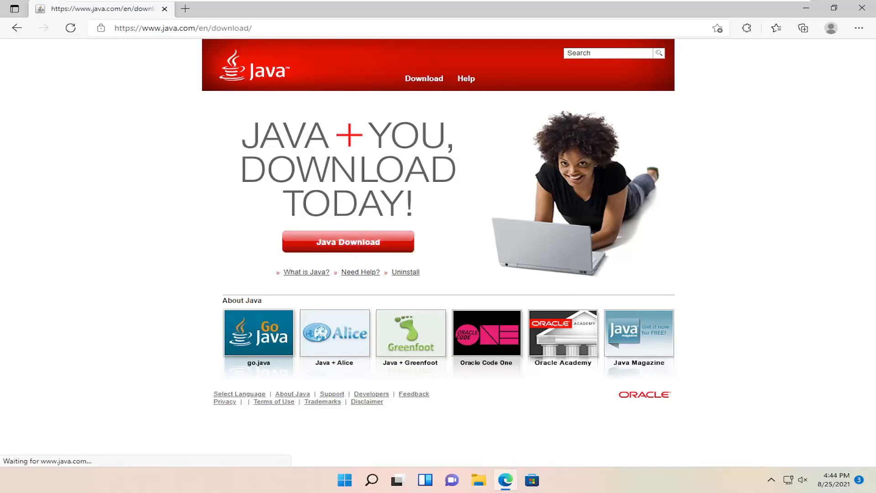
Agree to the license, download JavaSetup8u301.exe and launch the installer from Downloads
click(346, 242)
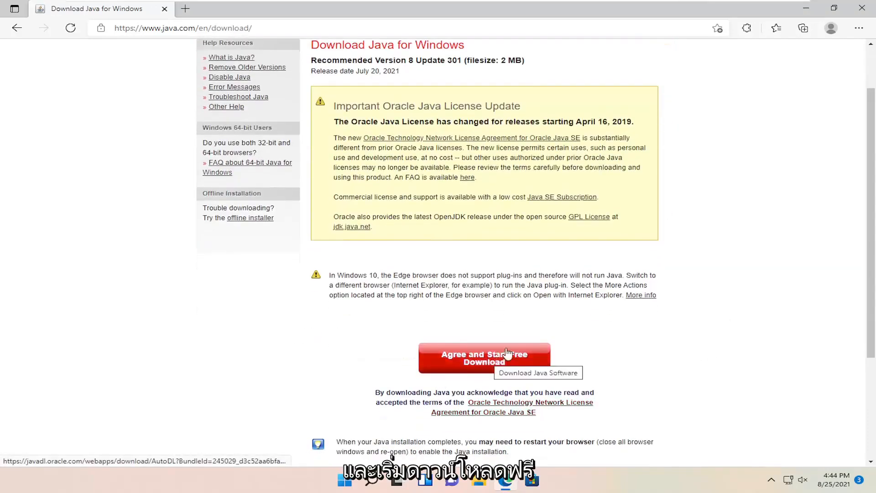
click(484, 358)
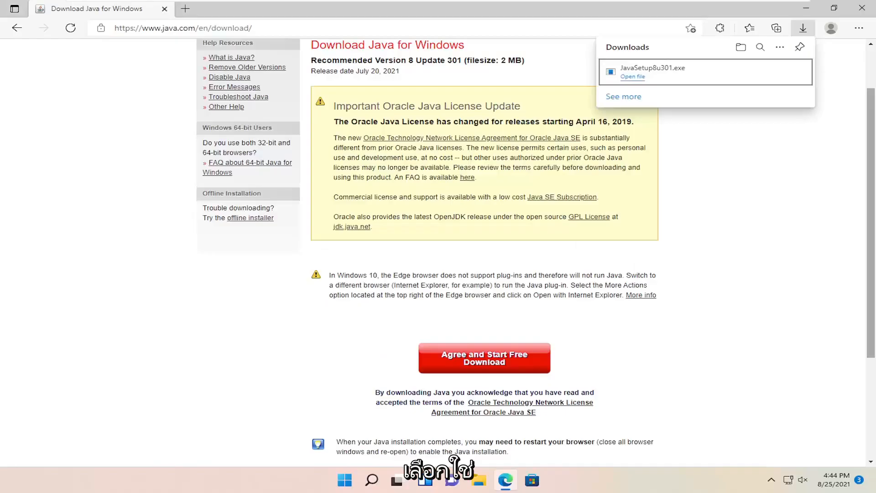
click(632, 77)
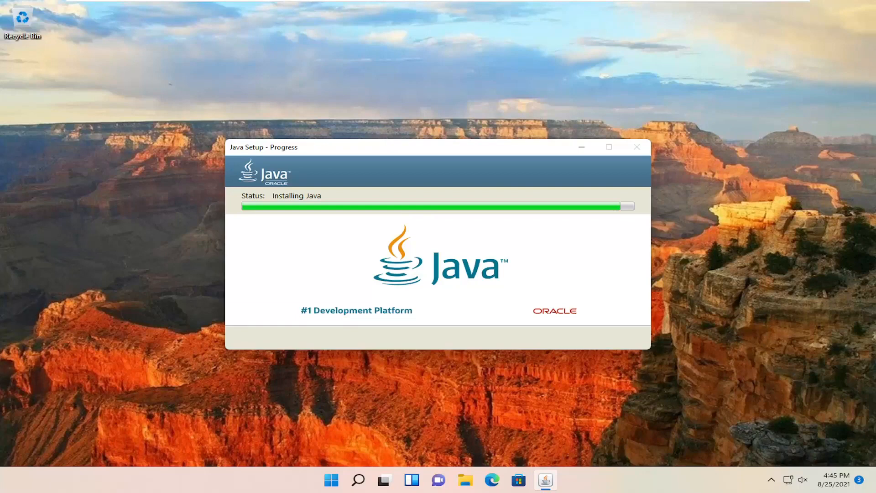
Install Java through Java Setup and let the progress bar complete
click(636, 147)
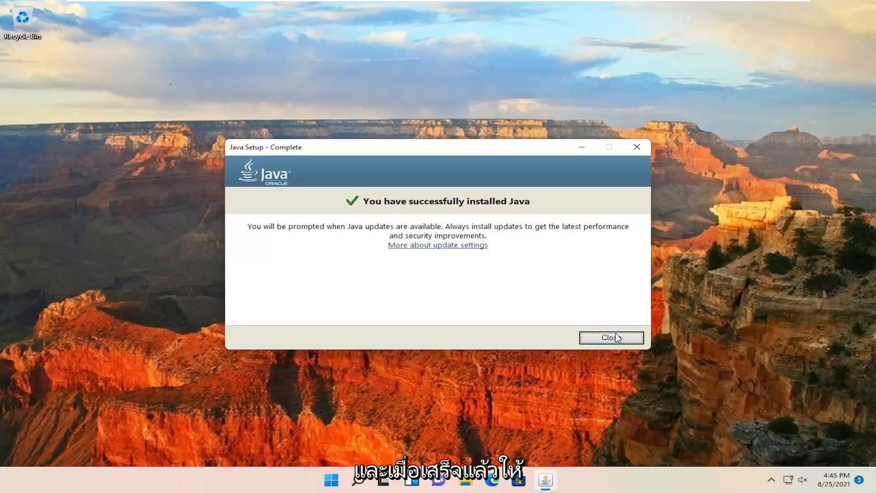
Restart Windows 11 via Start's Shut down or sign out > Restart after closing Java Setup
right_click(331, 479)
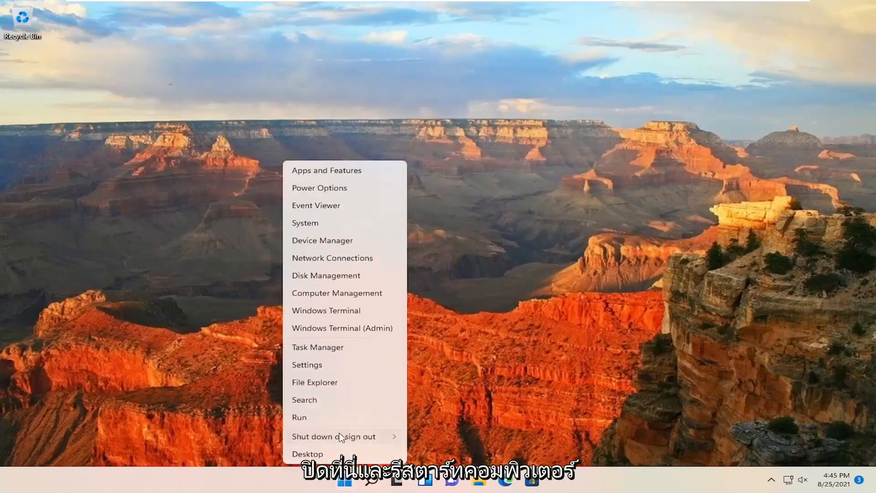
click(334, 436)
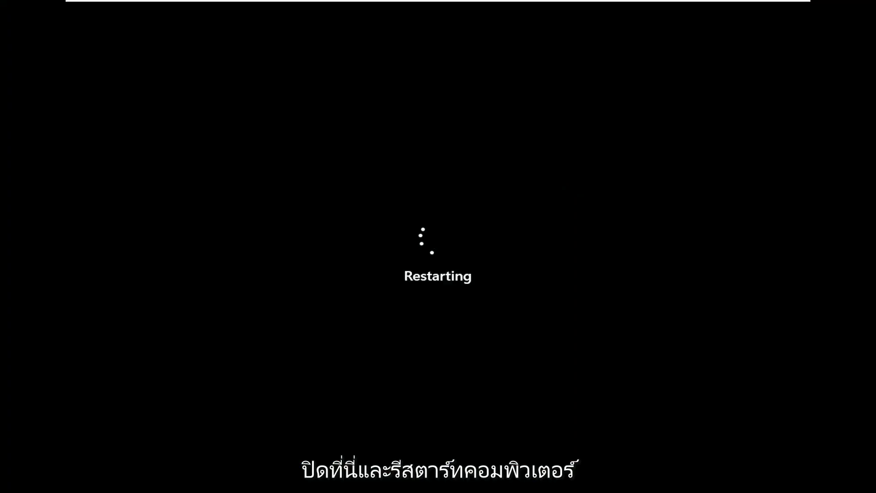